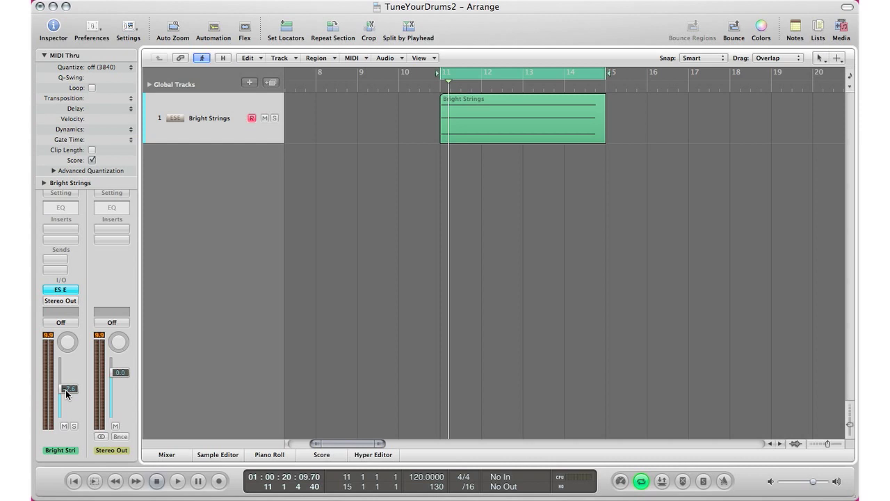
pyautogui.moveTo(498, 128)
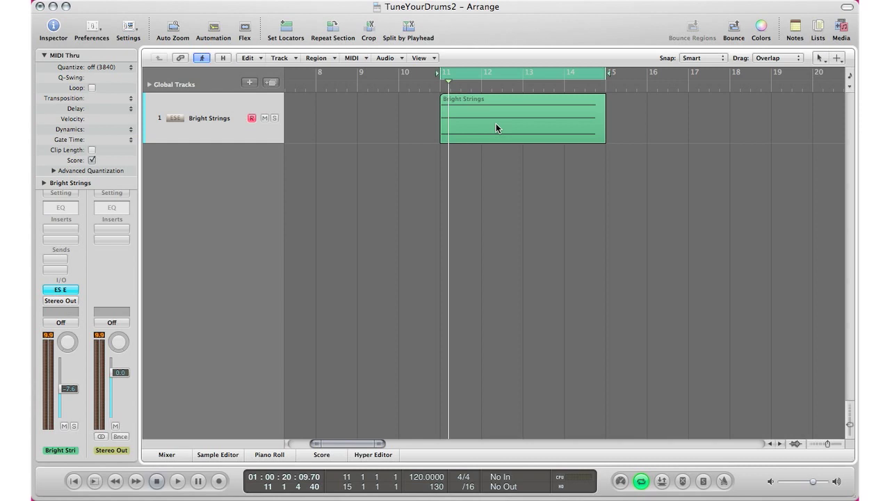
# Create a new software instrument track running Ultrabeat with the Hip Hop Tech Kit and a short kick region
pyautogui.click(177, 481)
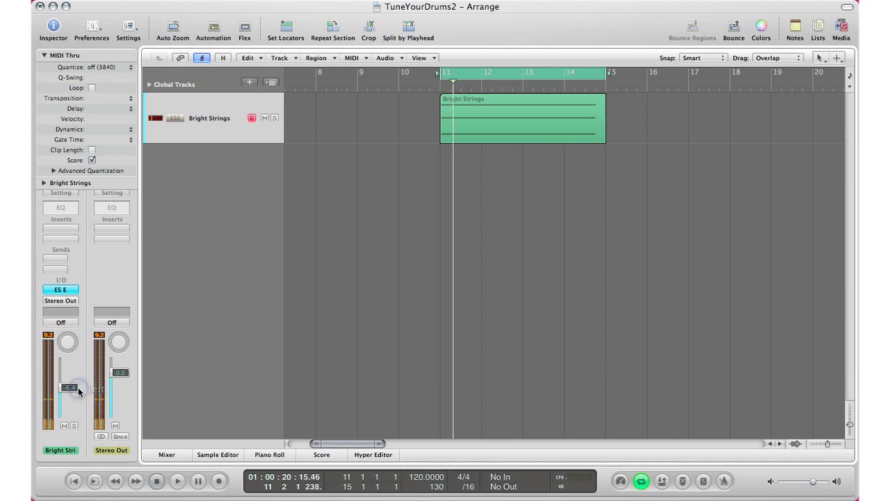
pyautogui.click(250, 82)
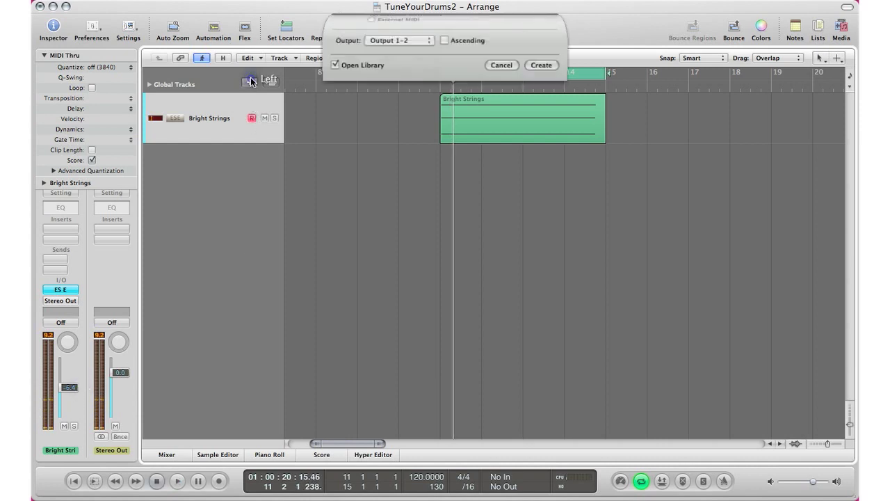
pyautogui.click(541, 66)
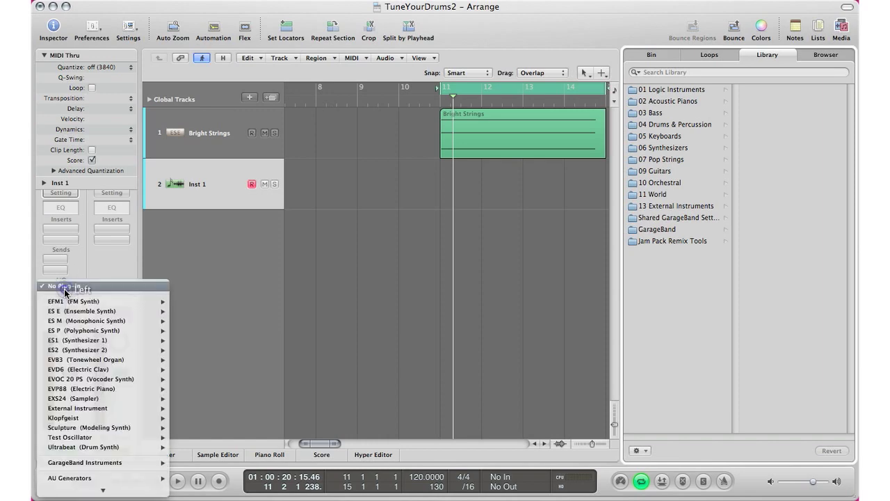
pyautogui.click(82, 447)
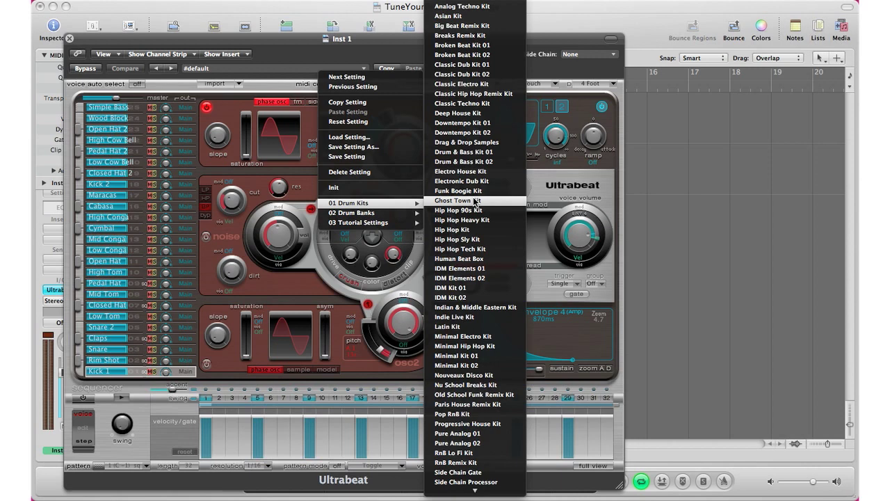
pyautogui.click(459, 248)
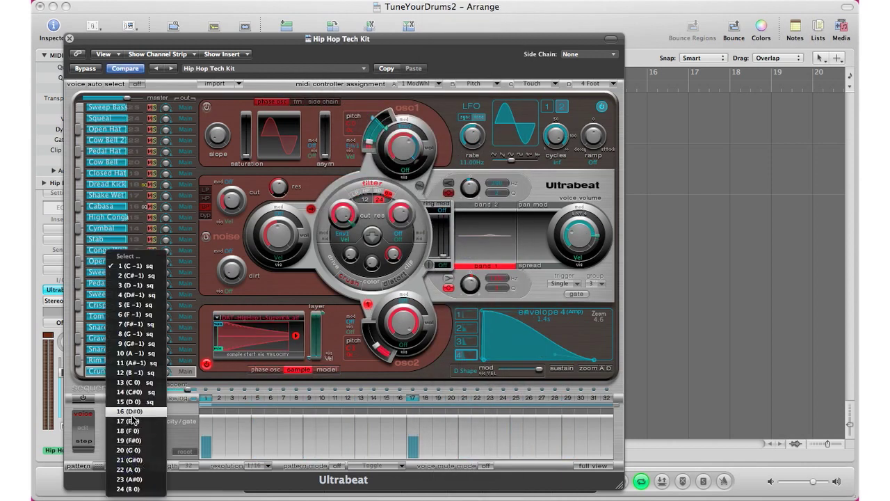
pyautogui.click(128, 412)
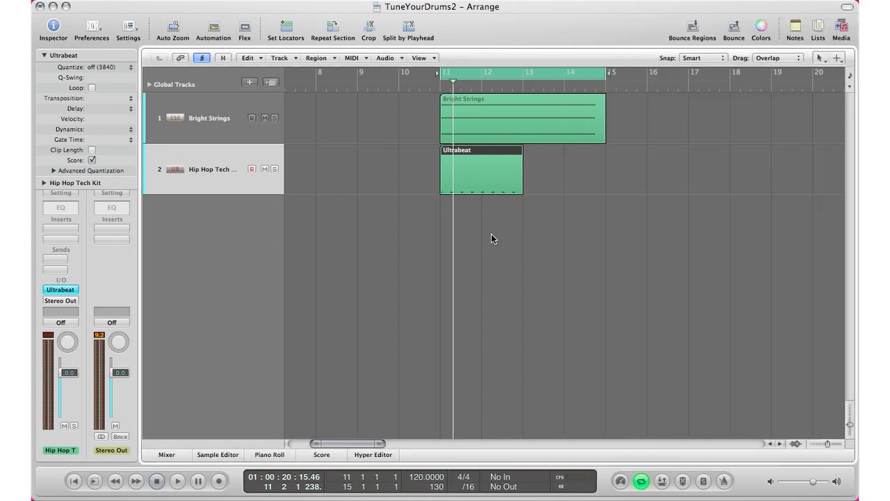
# Duplicate the Ultrabeat region so a second copy directly follows the first on the drum track
pyautogui.moveTo(480, 170); pyautogui.dragTo(550, 178)
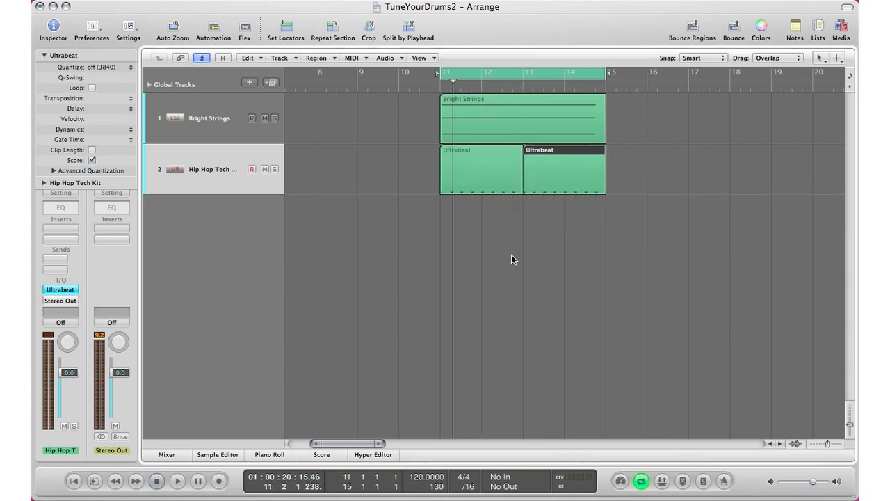
pyautogui.click(176, 481)
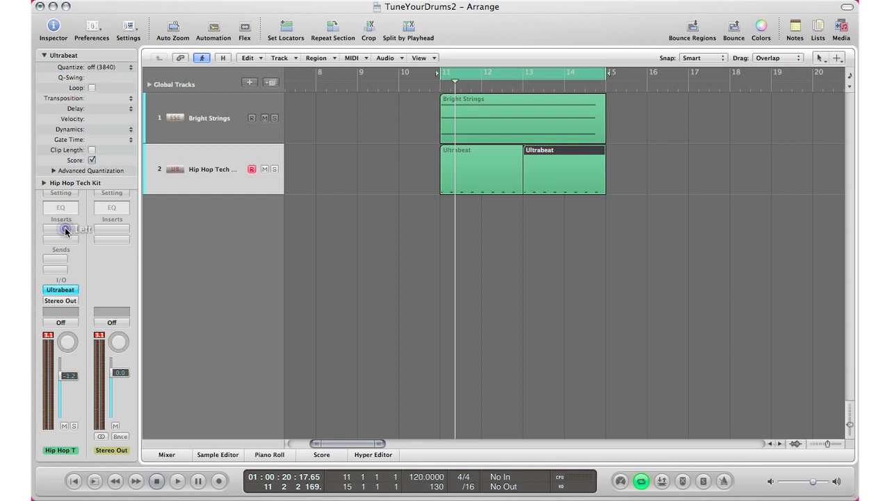
# Insert a Metering > Tuner plug-in on the drum track's channel strip and audition playback
pyautogui.click(61, 229)
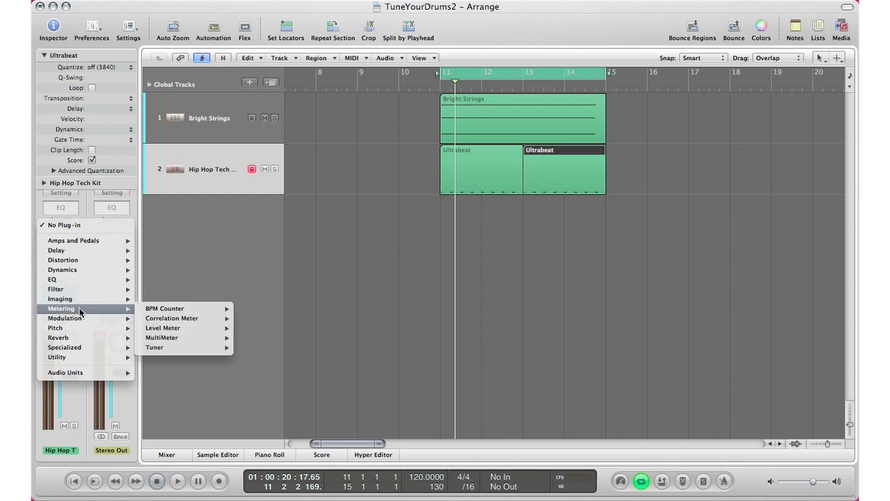
pyautogui.moveTo(154, 348)
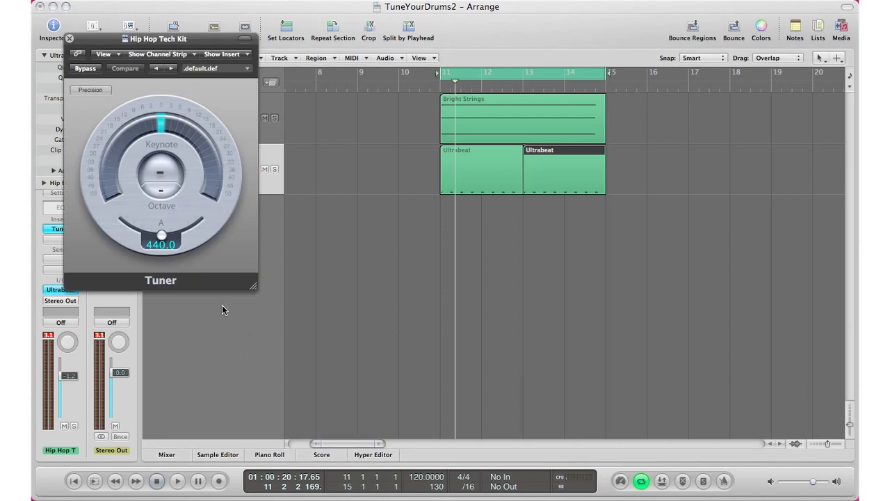
pyautogui.moveTo(194, 239)
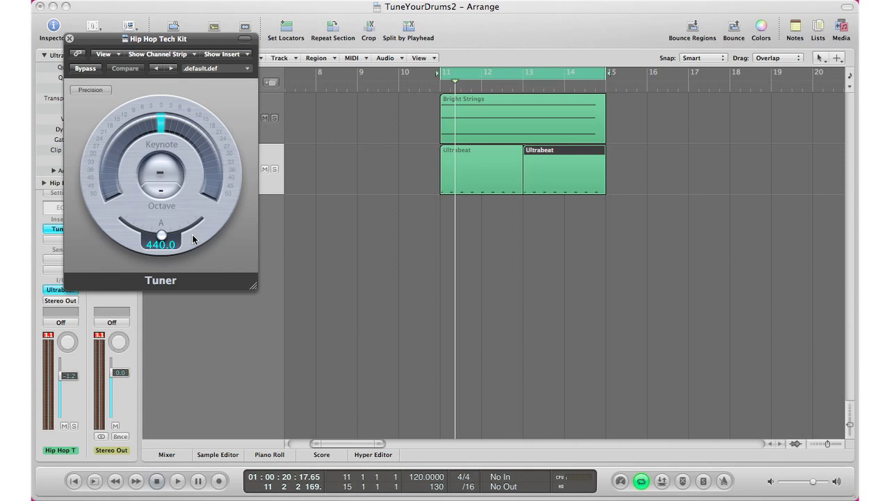
pyautogui.click(177, 481)
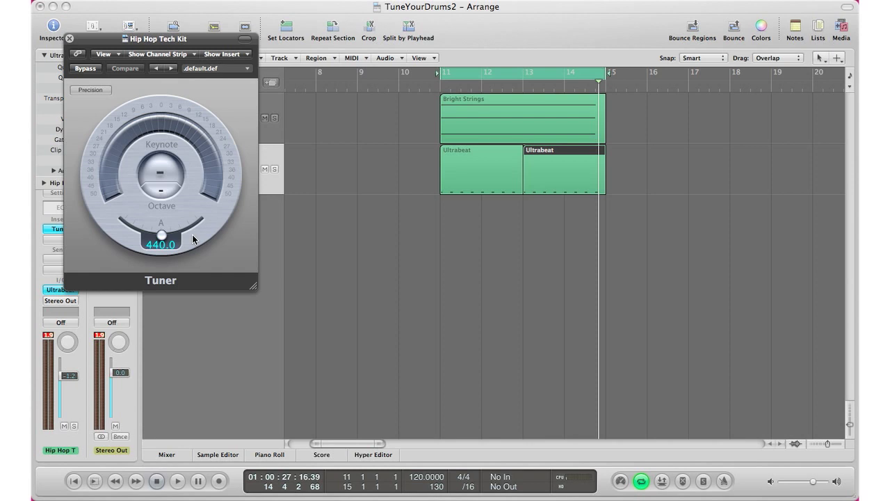
pyautogui.moveTo(181, 231)
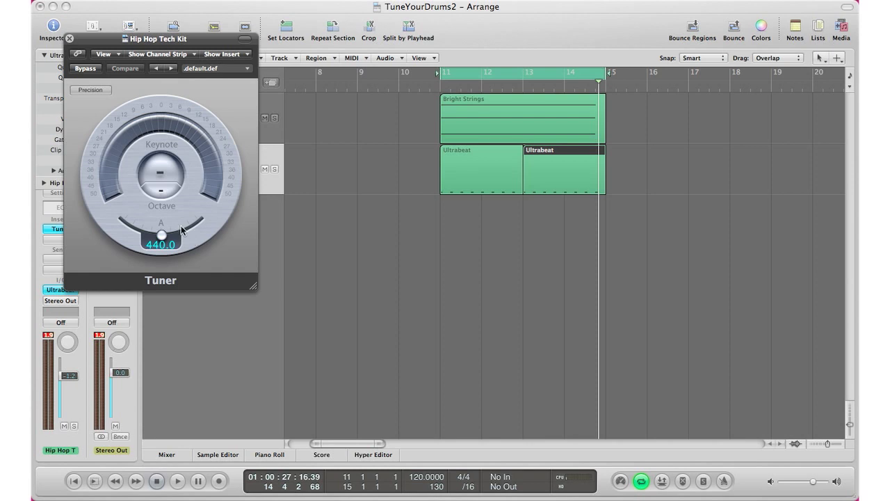
pyautogui.moveTo(133, 179)
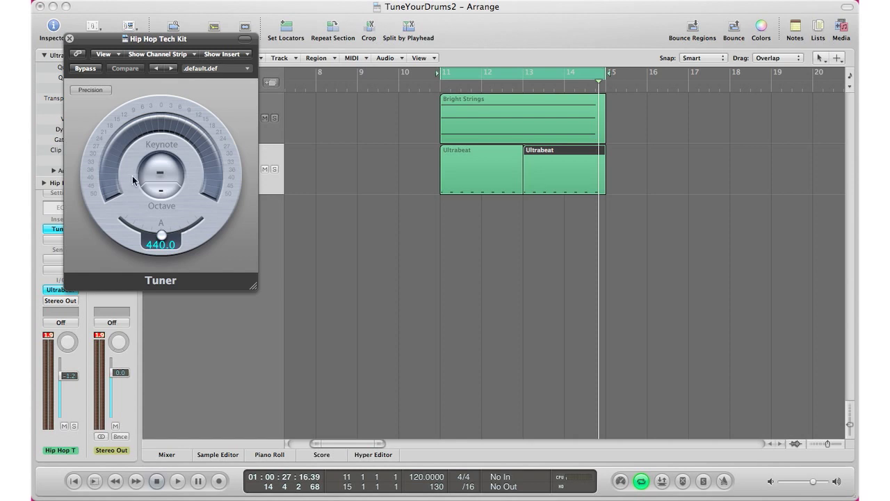
pyautogui.click(70, 39)
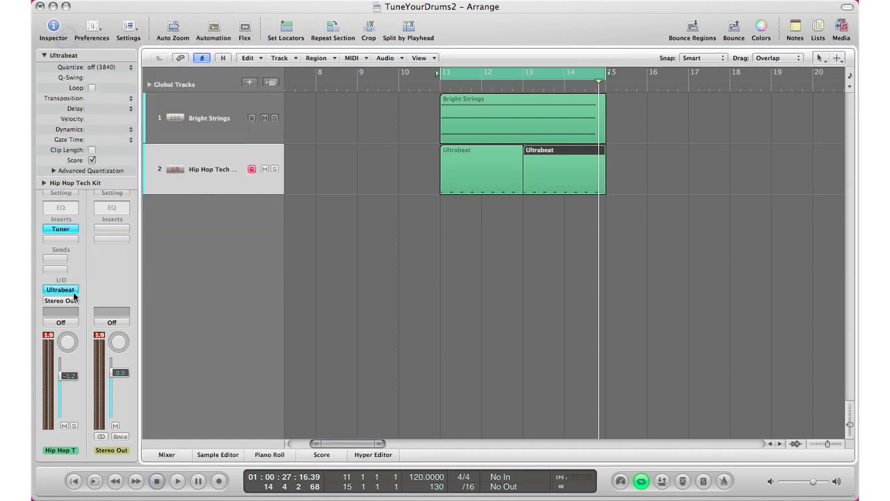
# Retune the Ultrabeat kick voice to about 246.9 Hz for the In Key track alongside an Out Key track
pyautogui.doubleClick(60, 289)
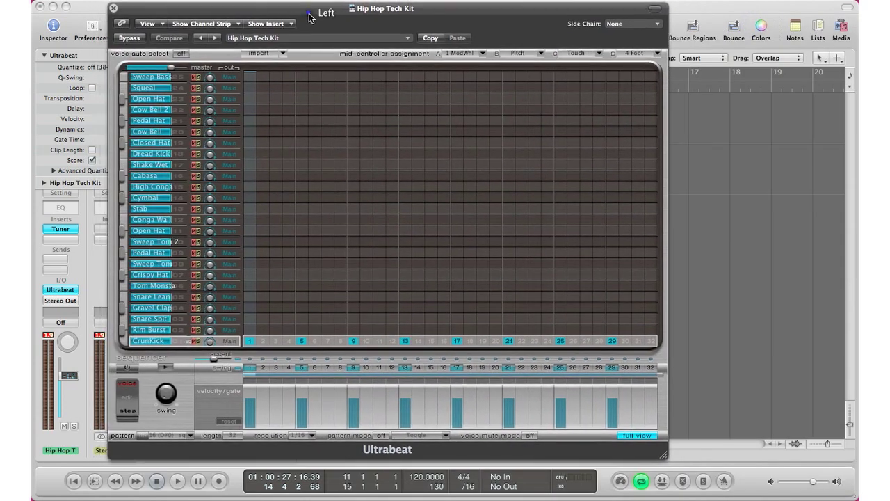
pyautogui.click(634, 434)
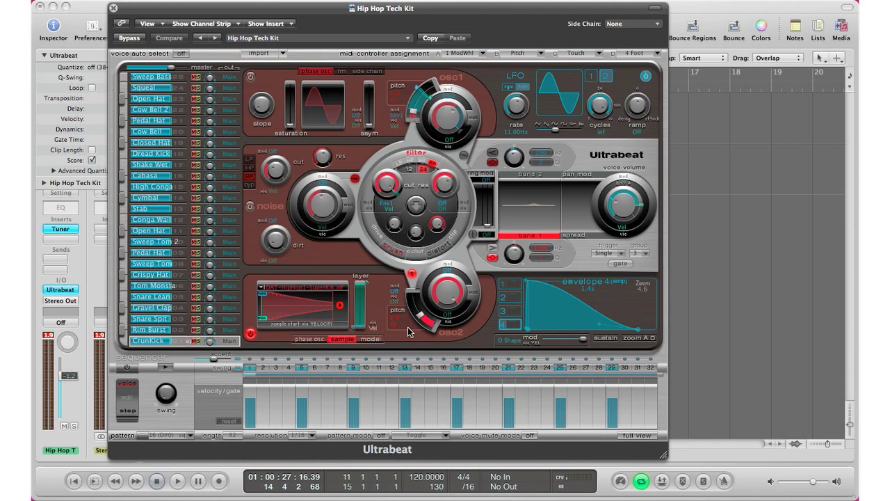
pyautogui.moveTo(420, 319)
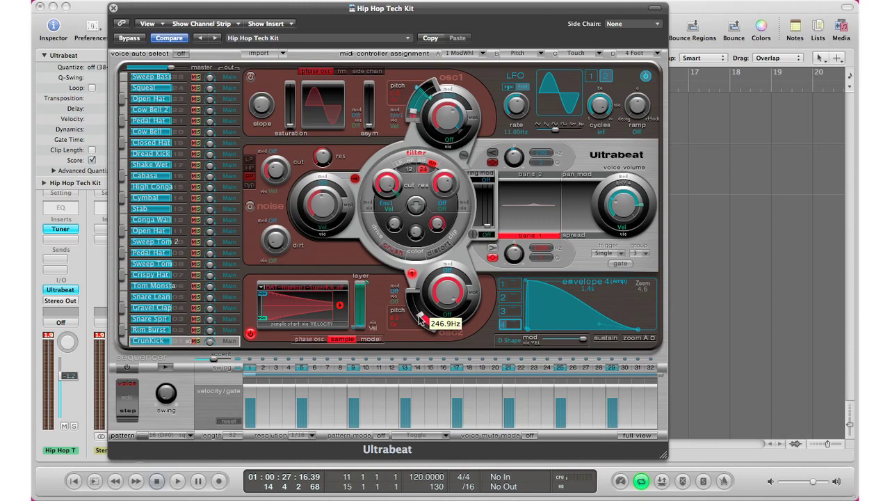
pyautogui.moveTo(445, 293); pyautogui.dragTo(423, 320)
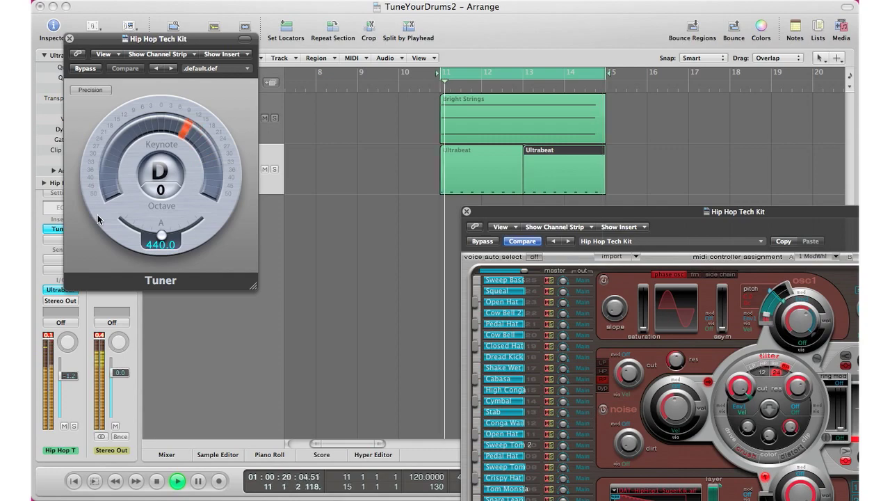
pyautogui.click(155, 482)
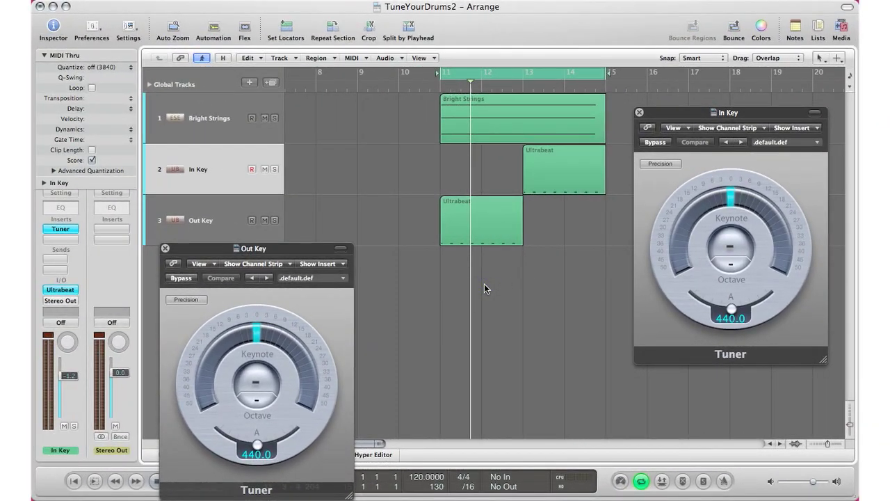
pyautogui.moveTo(309, 242)
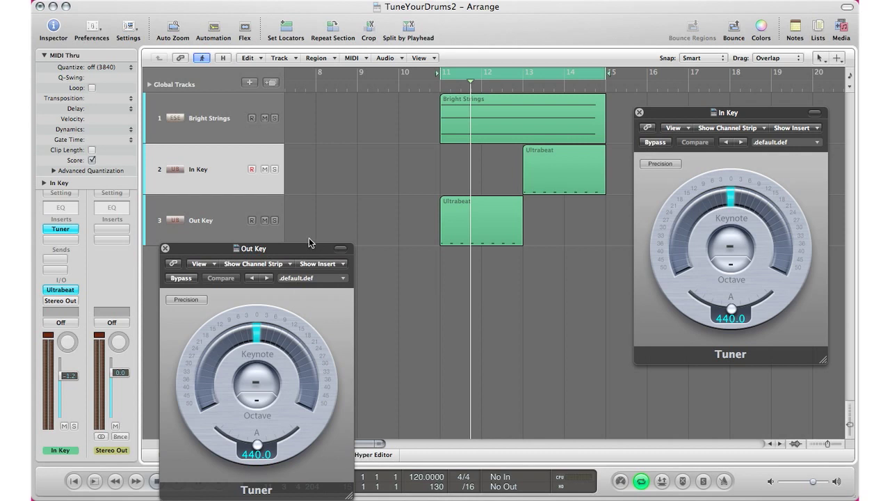
pyautogui.moveTo(275, 231)
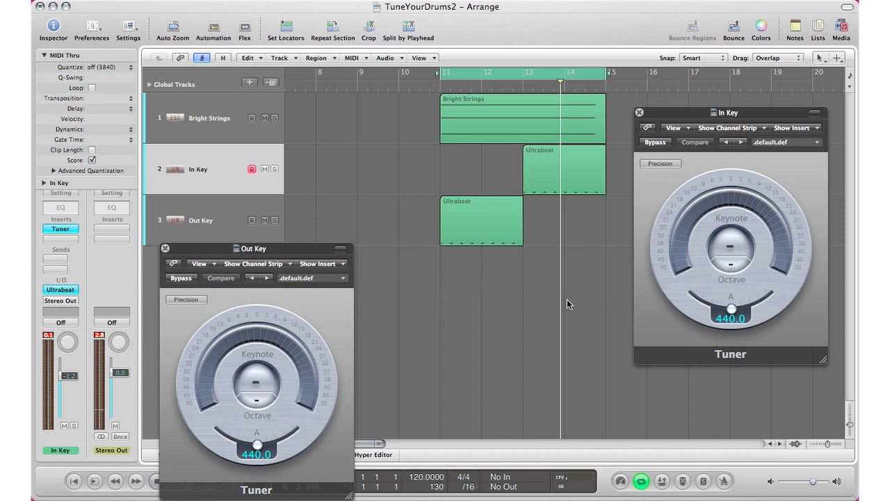
pyautogui.moveTo(216, 117)
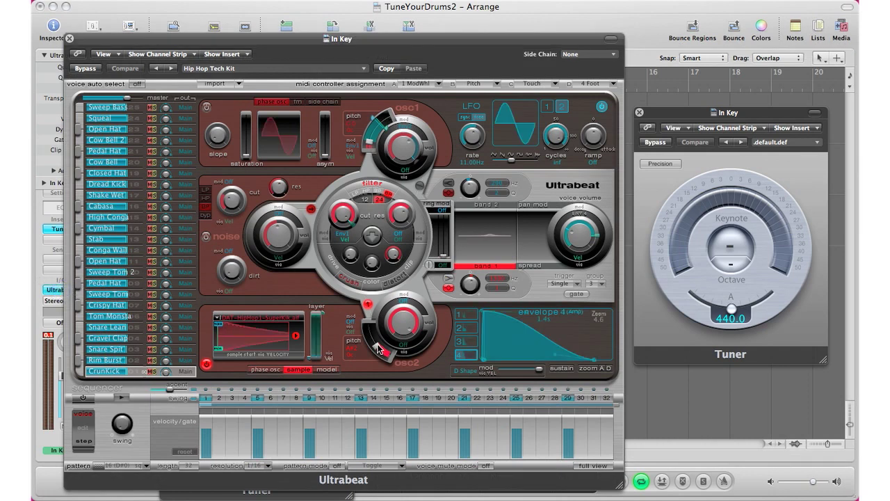
pyautogui.moveTo(376, 348)
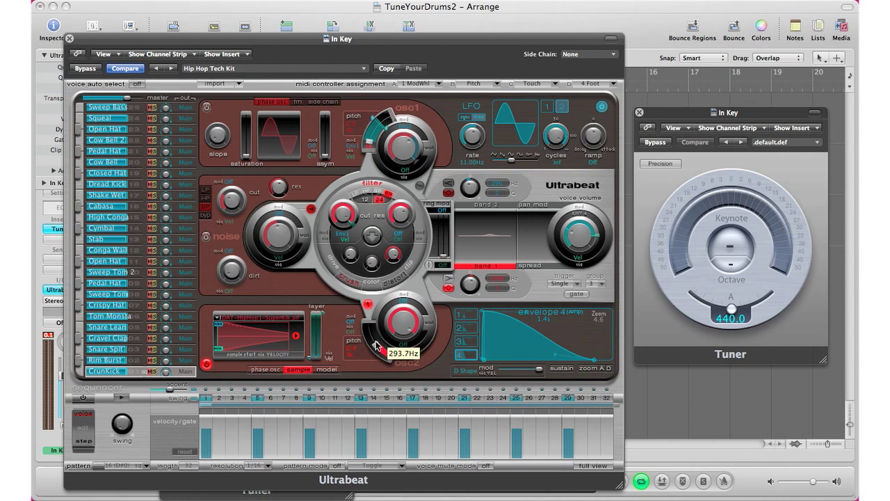
# Raise the In Key kick's oscillator pitch until it reads about 311.1 Hz
pyautogui.moveTo(376, 346); pyautogui.dragTo(376, 338)
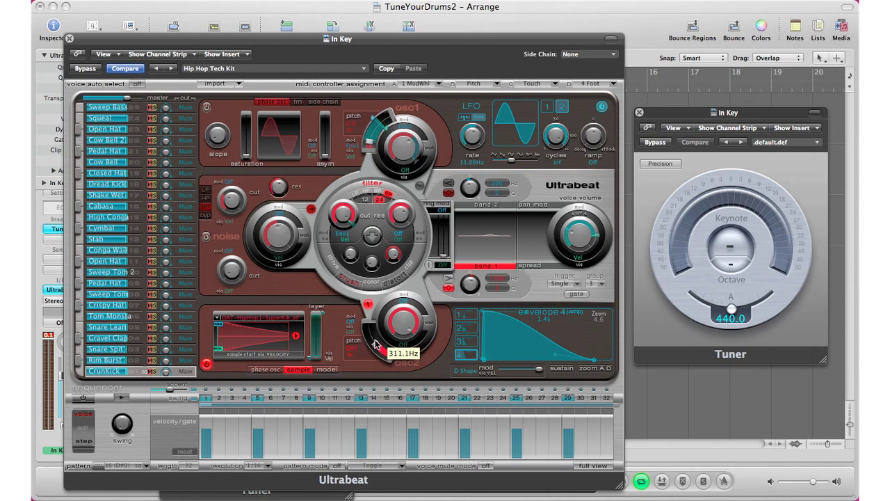